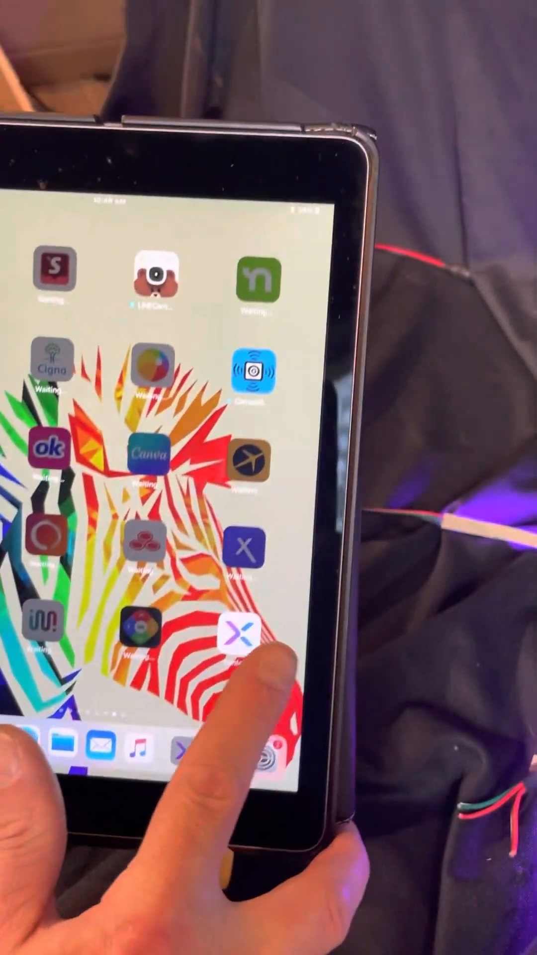
- Launch BanlanX and leave the old SP630E control page for My Devices
left_click(239, 633)
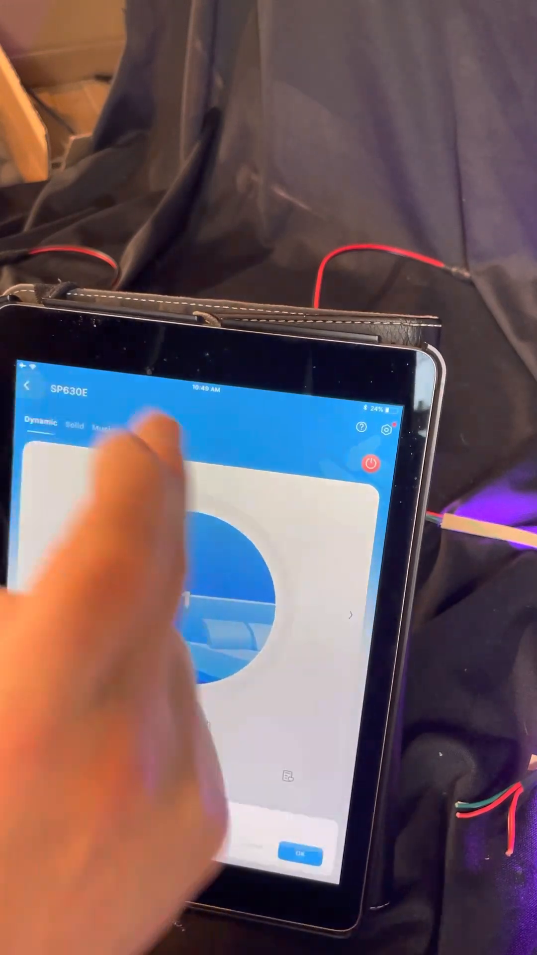
left_click(27, 387)
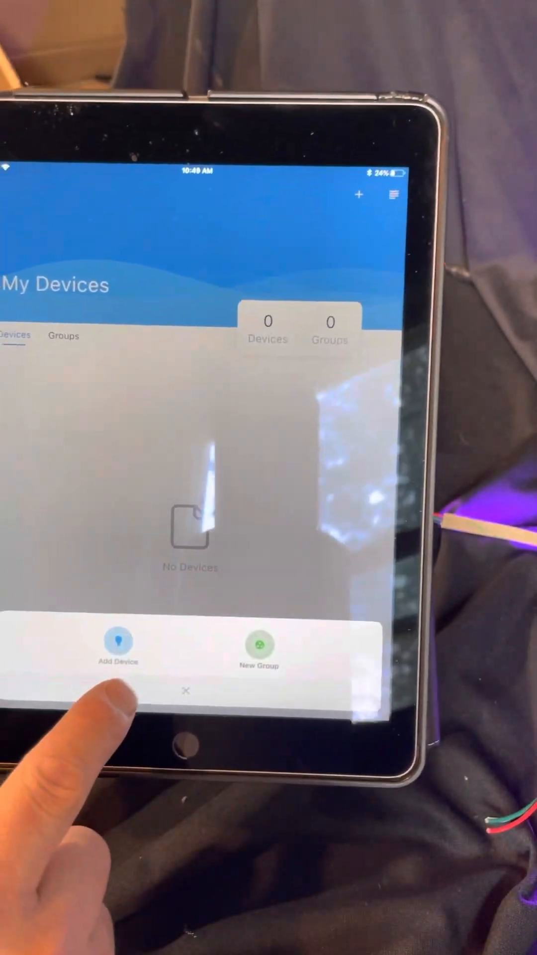
- Add the scanned SP630E, review its RGB light type, and return to Settings
left_click(117, 652)
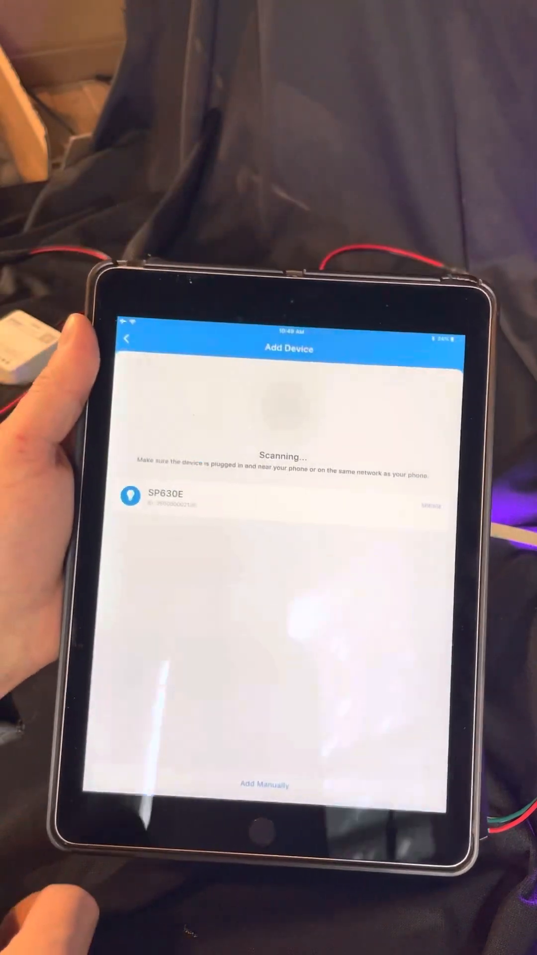
left_click(171, 508)
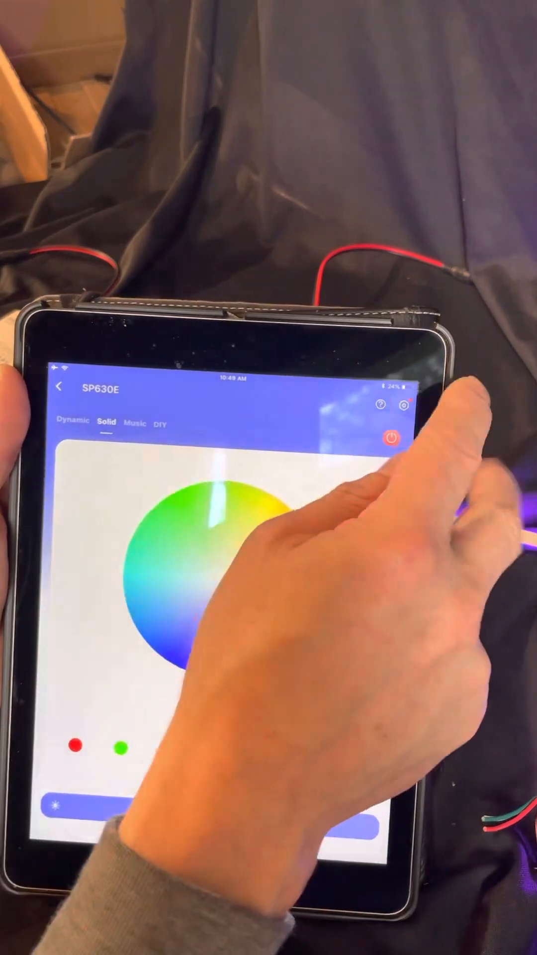
left_click(404, 405)
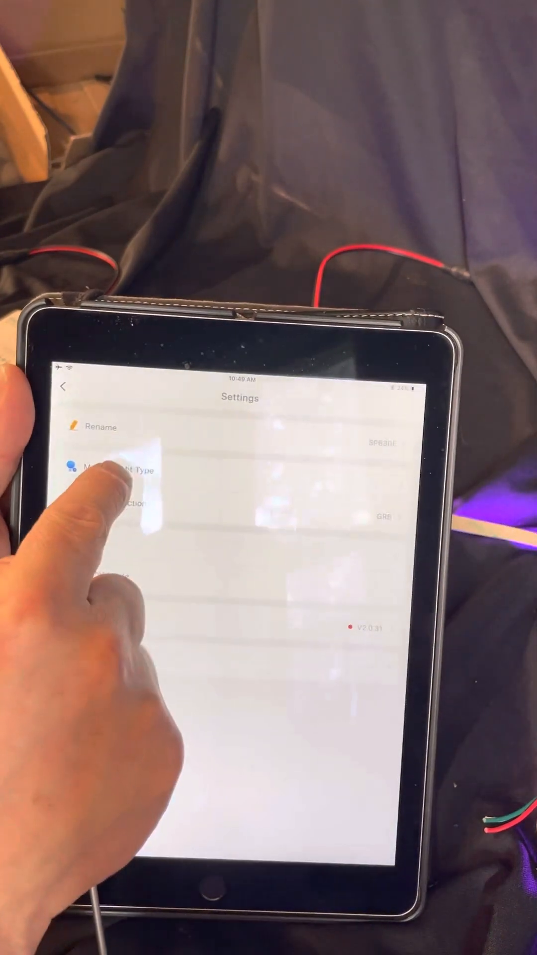
left_click(122, 469)
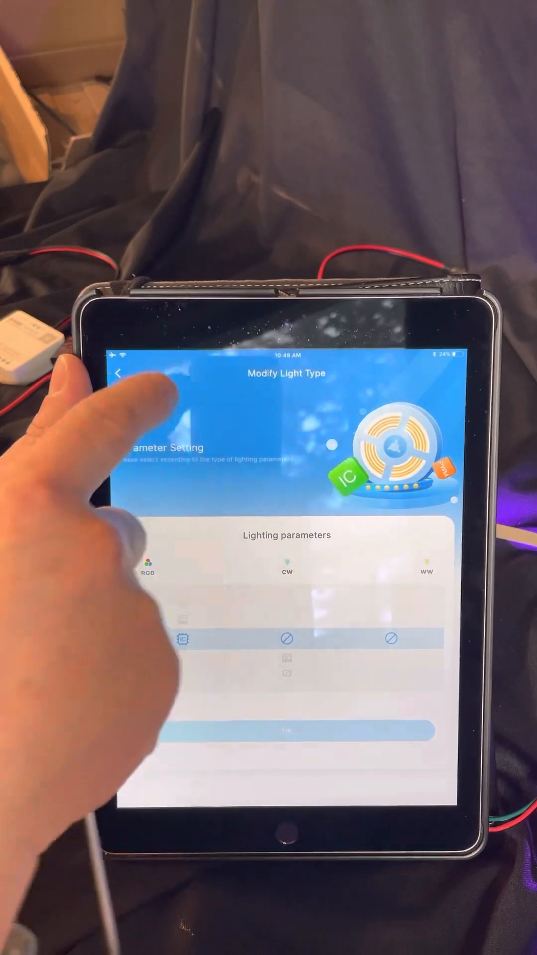
left_click(119, 372)
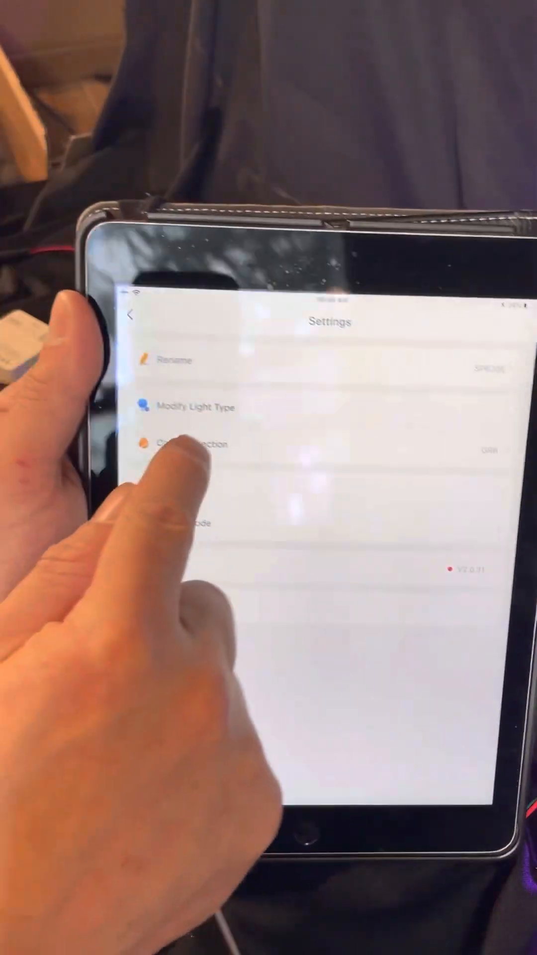
- Run colour correction, reporting the strip shows green, to set GRB order
left_click(190, 406)
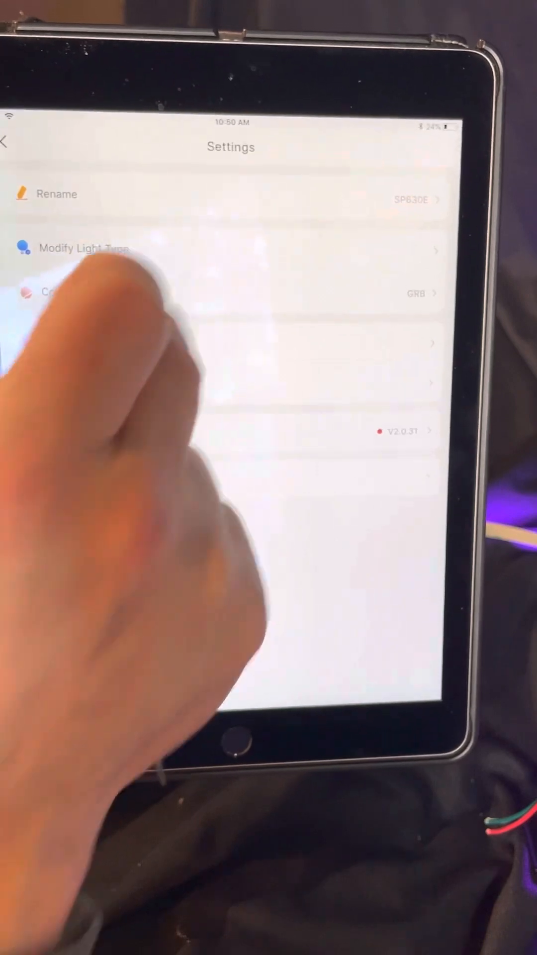
left_click(55, 293)
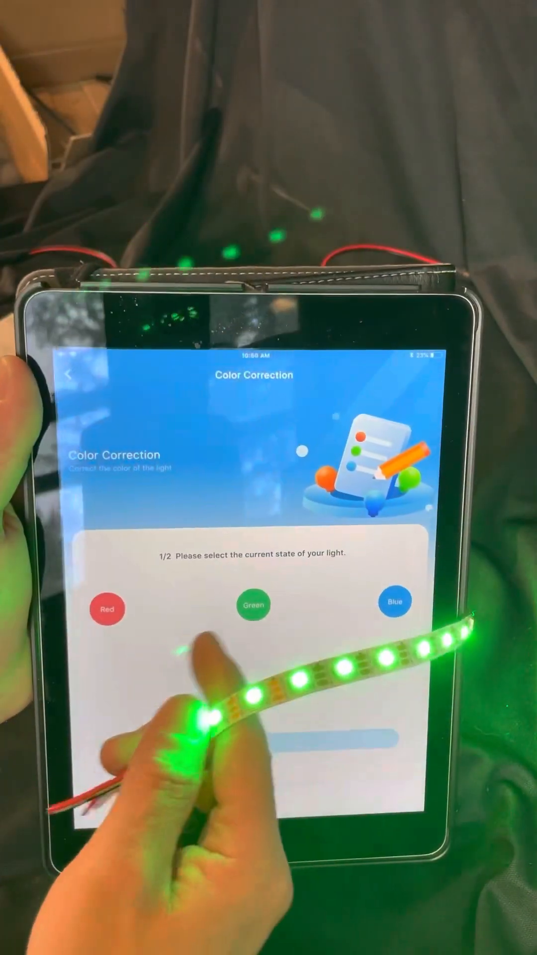
left_click(254, 605)
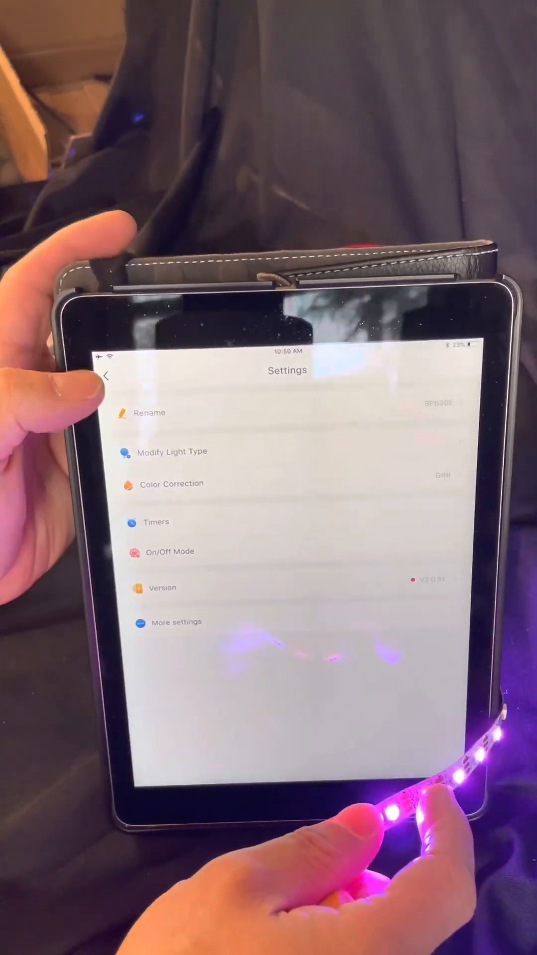
- Switch the strip from solid purple to the Rainbow dynamic effect
left_click(109, 375)
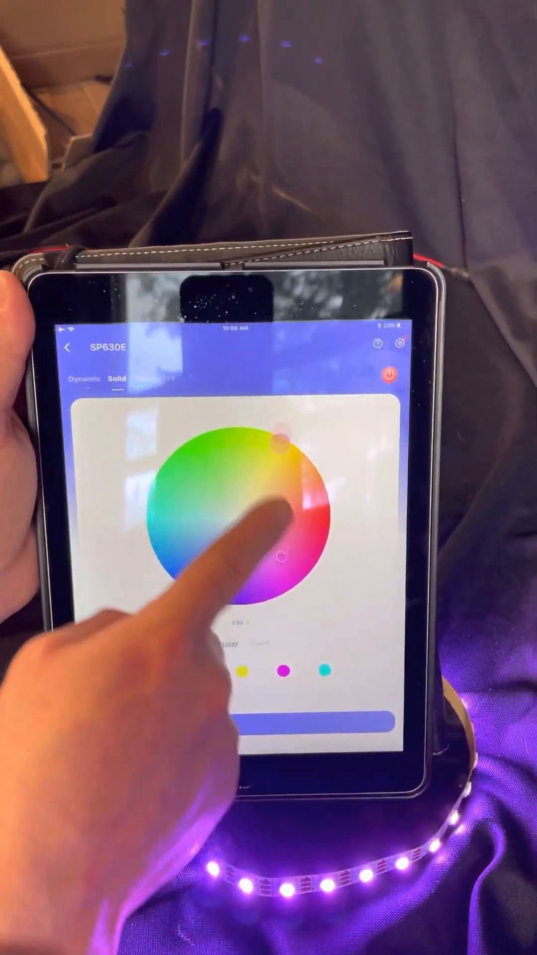
left_click(82, 379)
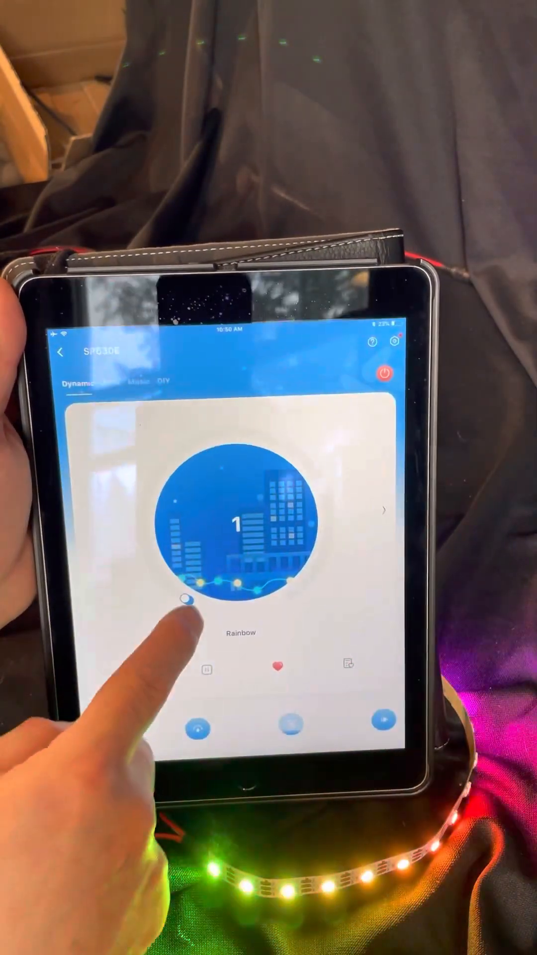
left_click_drag(186, 600, 308, 491)
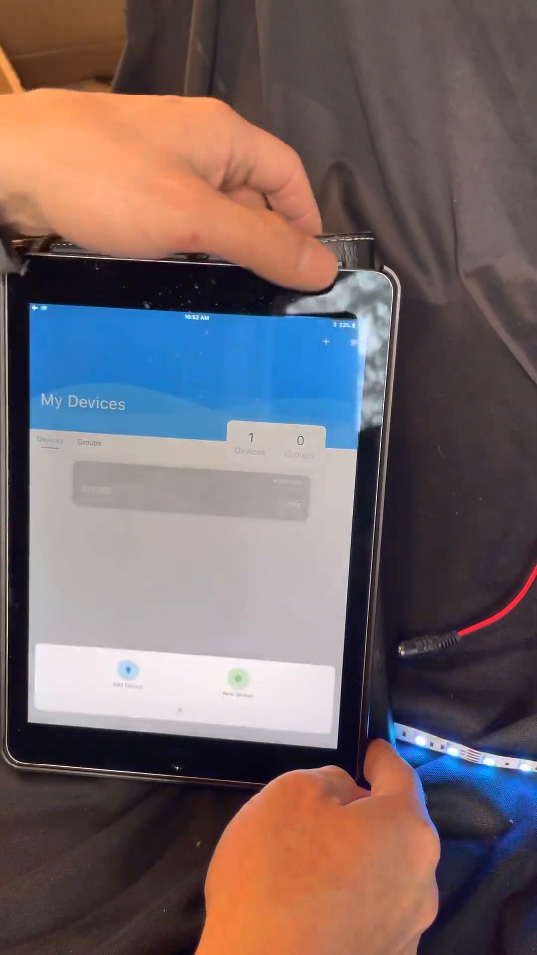
- Re-add the SP630E, confirm its RGB lighting parameters, and report green in colour correction
left_click(119, 691)
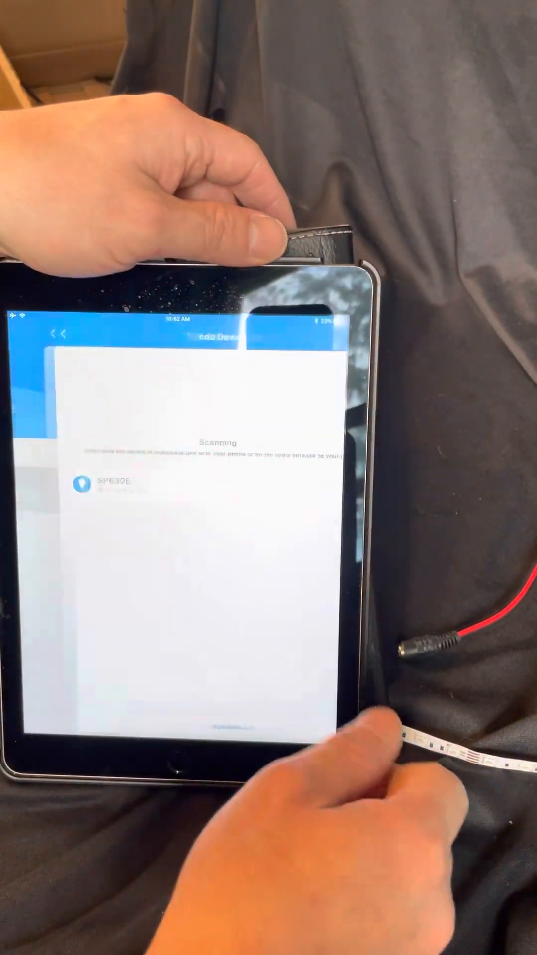
left_click(112, 498)
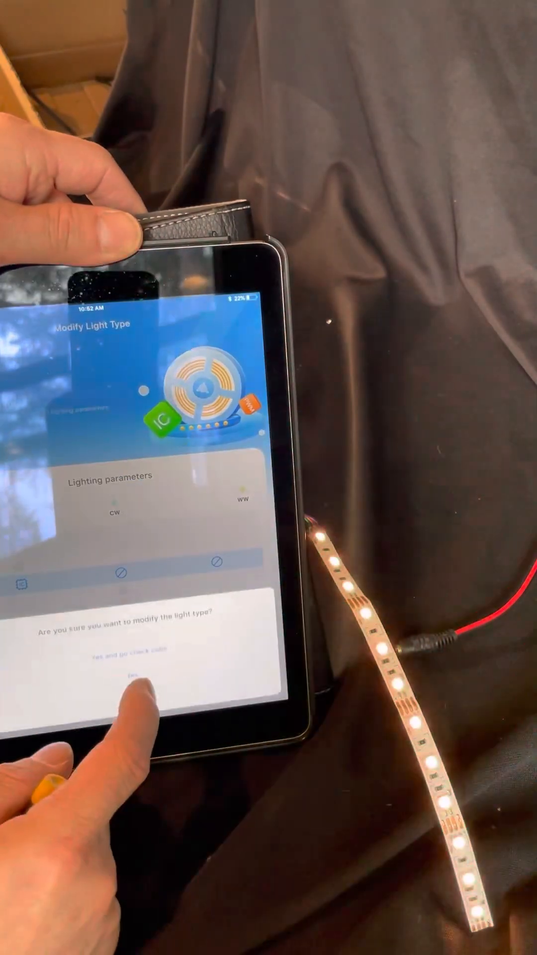
left_click(130, 678)
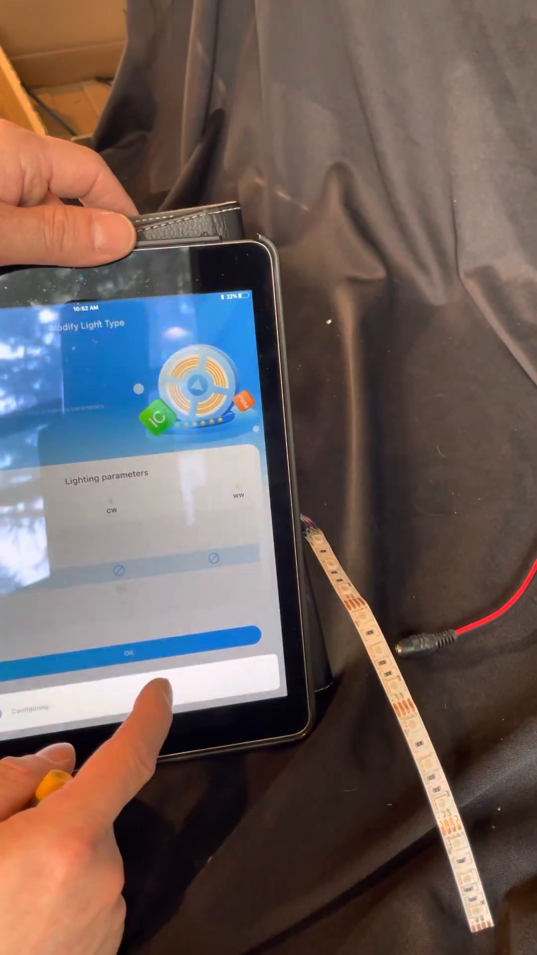
left_click(129, 654)
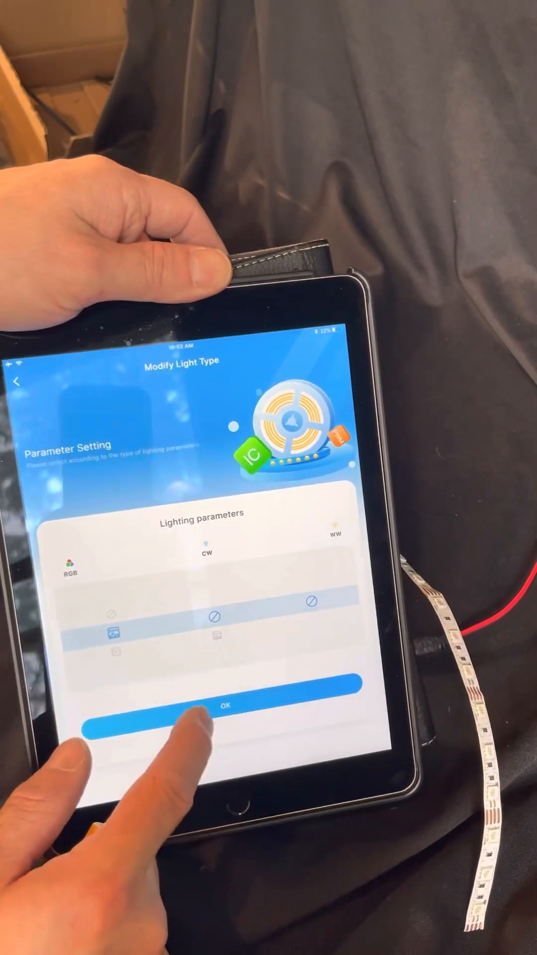
left_click(228, 707)
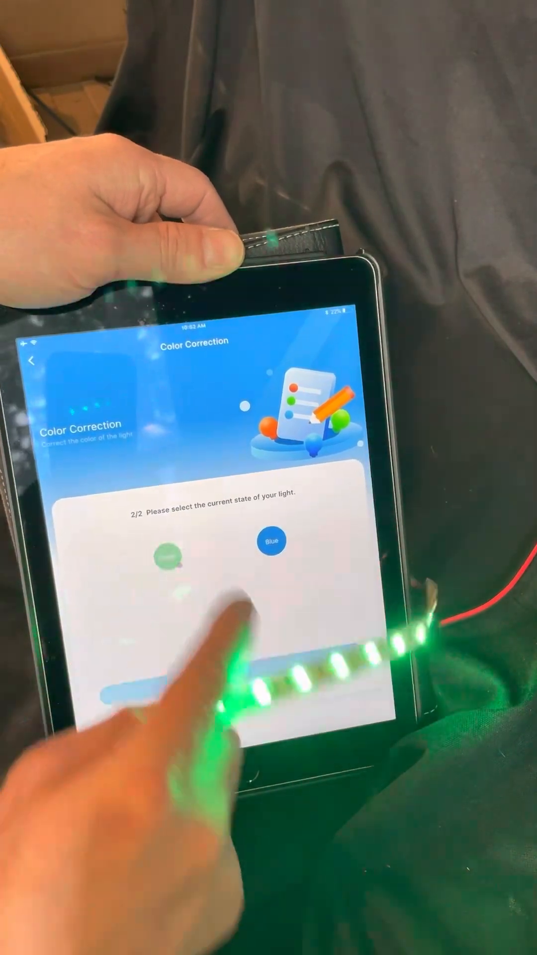
left_click(32, 361)
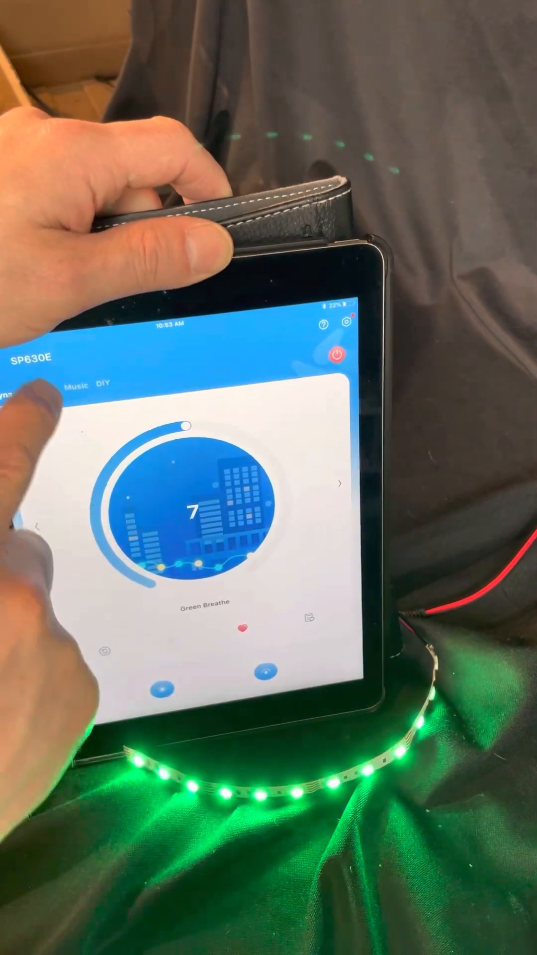
- Set the RGB strip to solid blue, then show the Music effects page
left_click(44, 388)
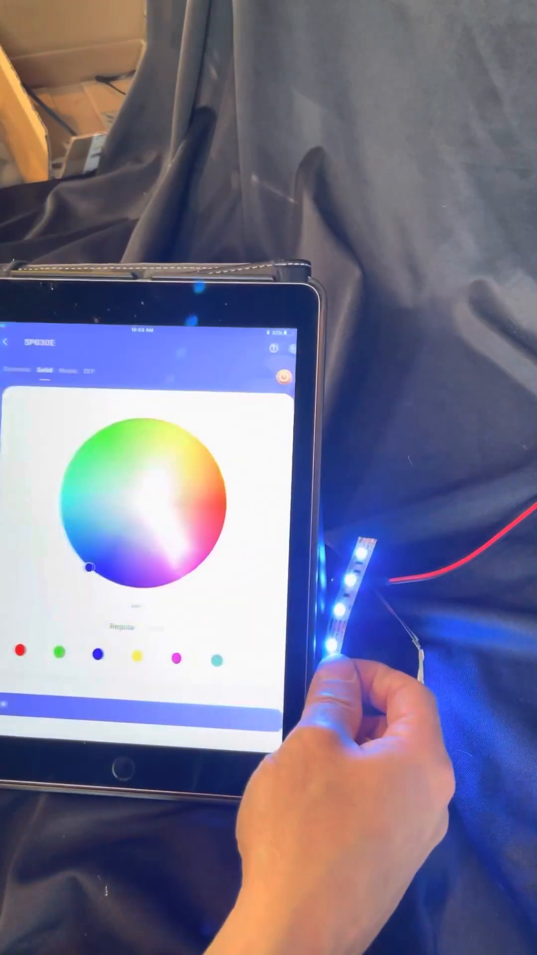
left_click(92, 438)
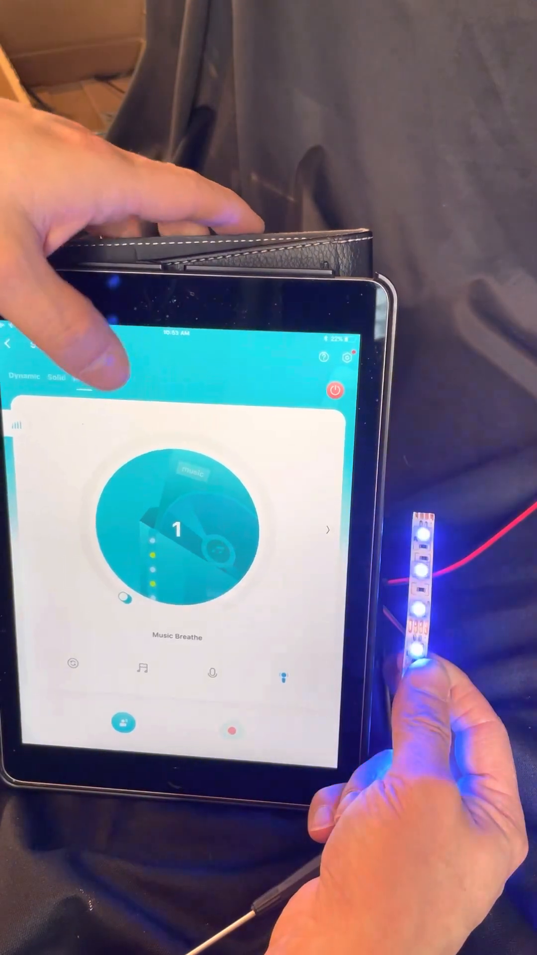
left_click(111, 380)
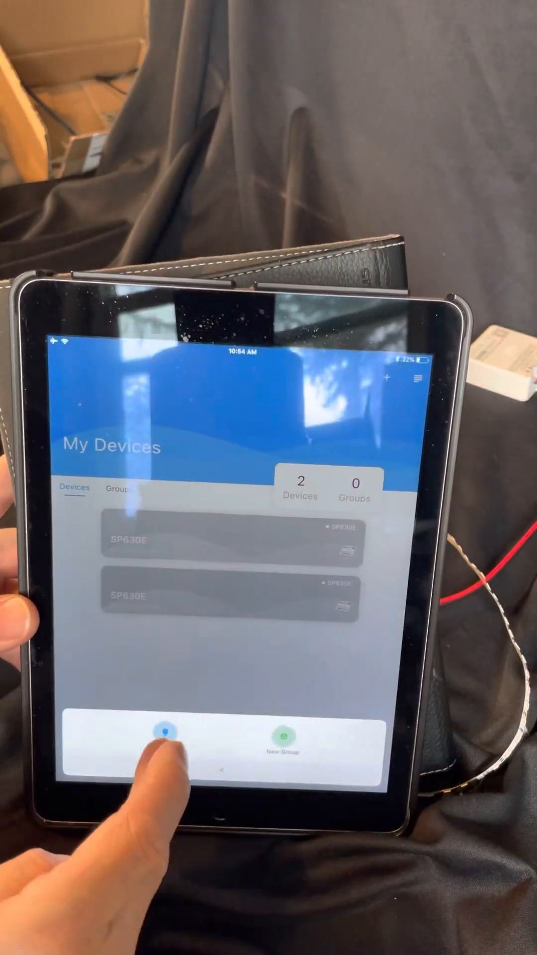
- Add the newly scanned second SP630E controller
left_click(164, 747)
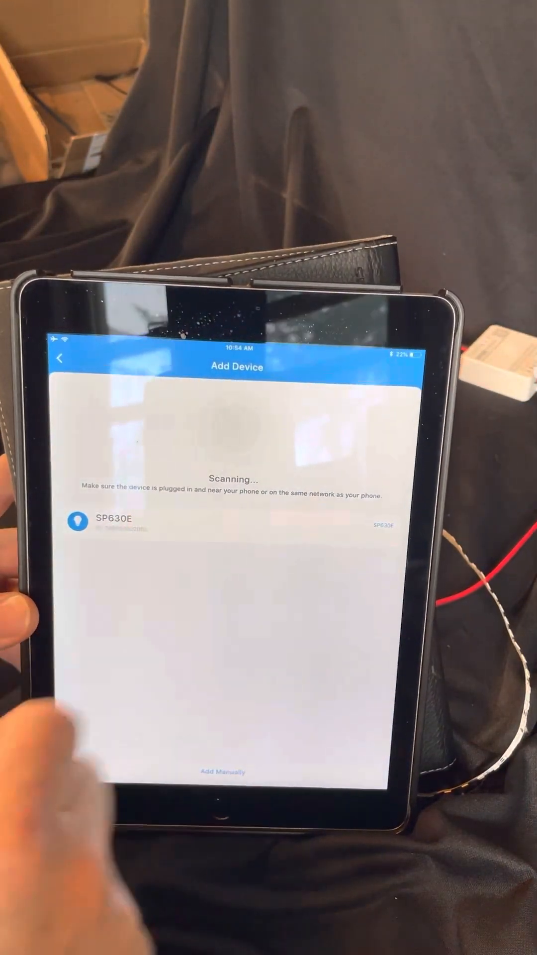
left_click(116, 526)
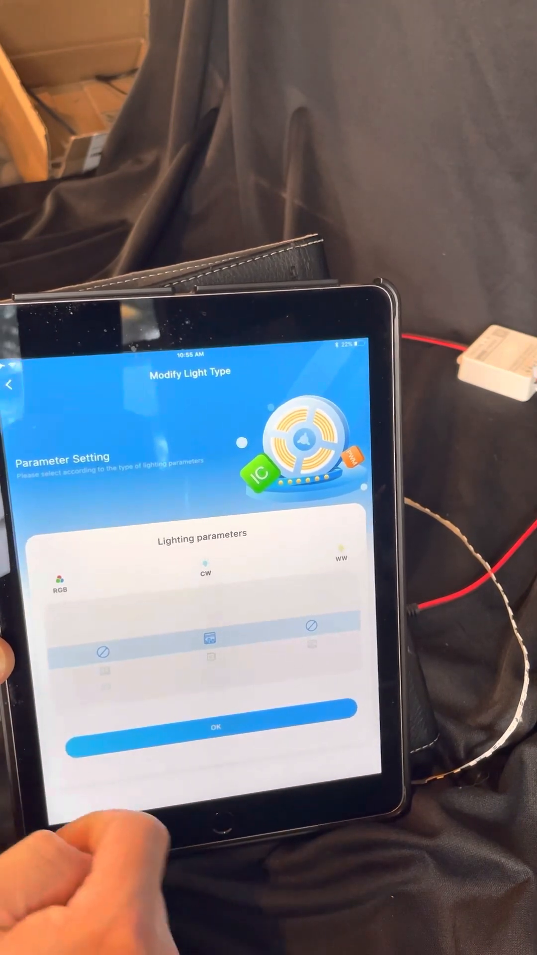
- Confirm changing the second controller's light type to single-colour CW
left_click(210, 746)
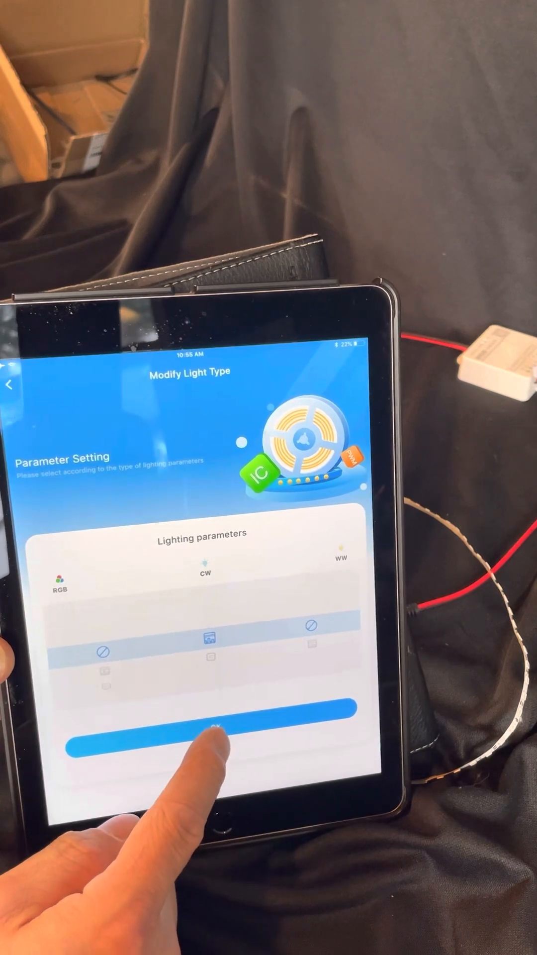
left_click(204, 744)
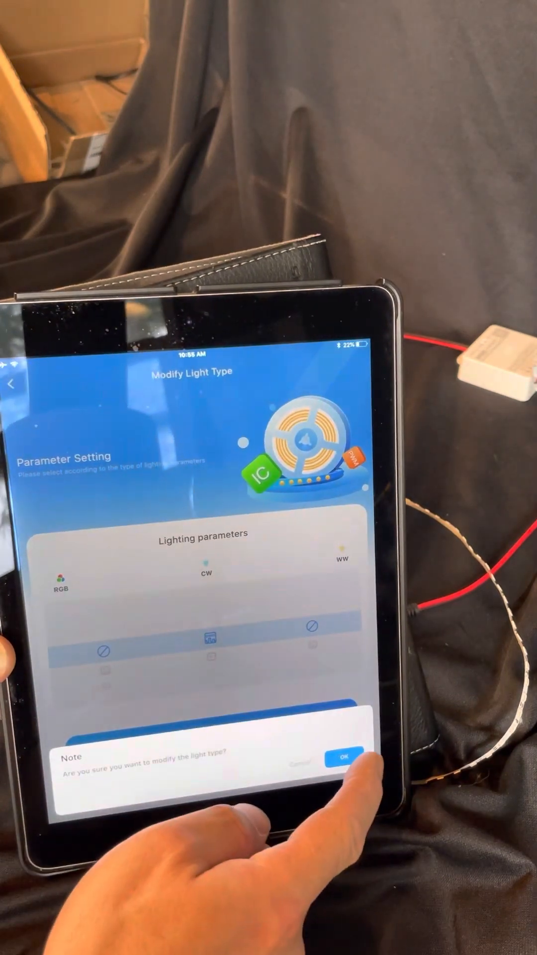
left_click(343, 755)
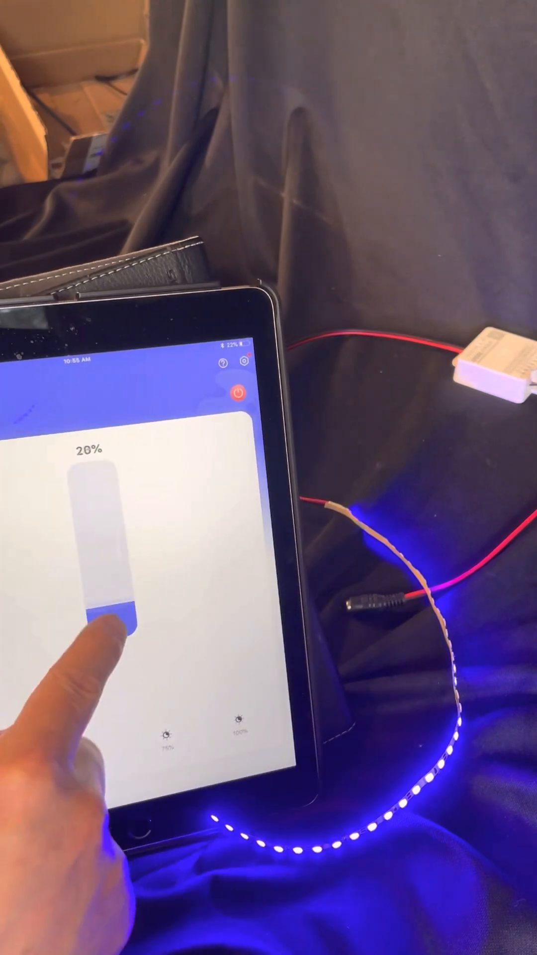
- Slide the single-colour strip's brightness up and down, reaching 100%
left_click_drag(103, 628, 110, 488)
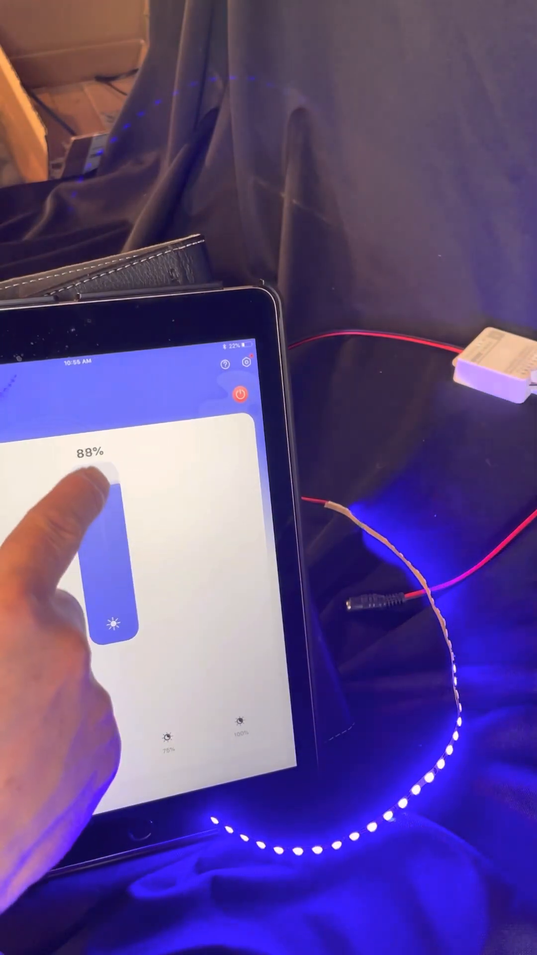
left_click_drag(109, 487, 109, 657)
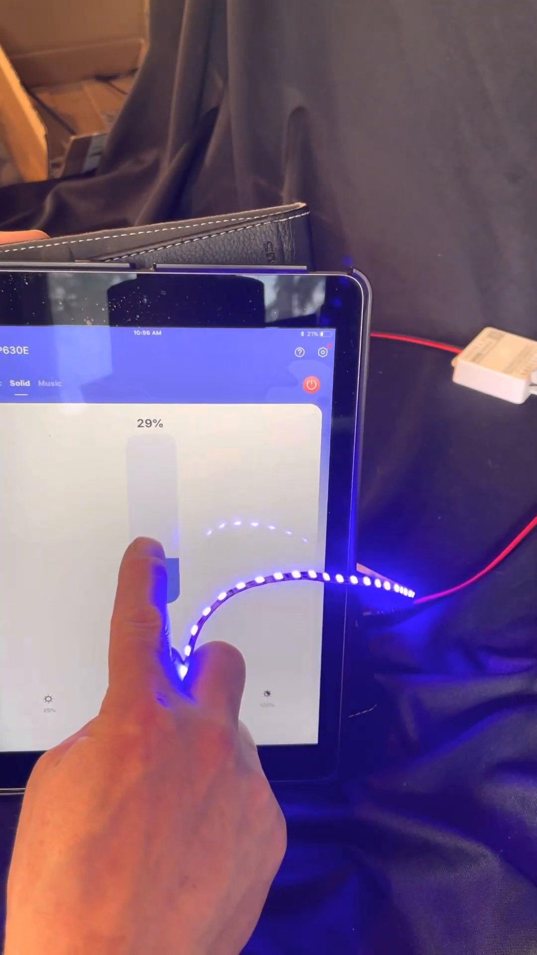
left_click_drag(159, 584, 155, 530)
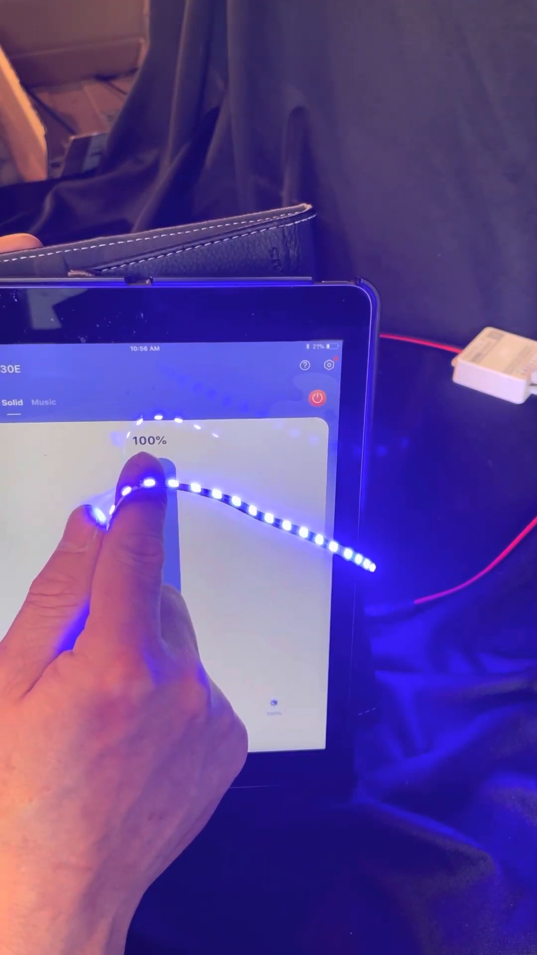
left_click_drag(152, 475, 152, 608)
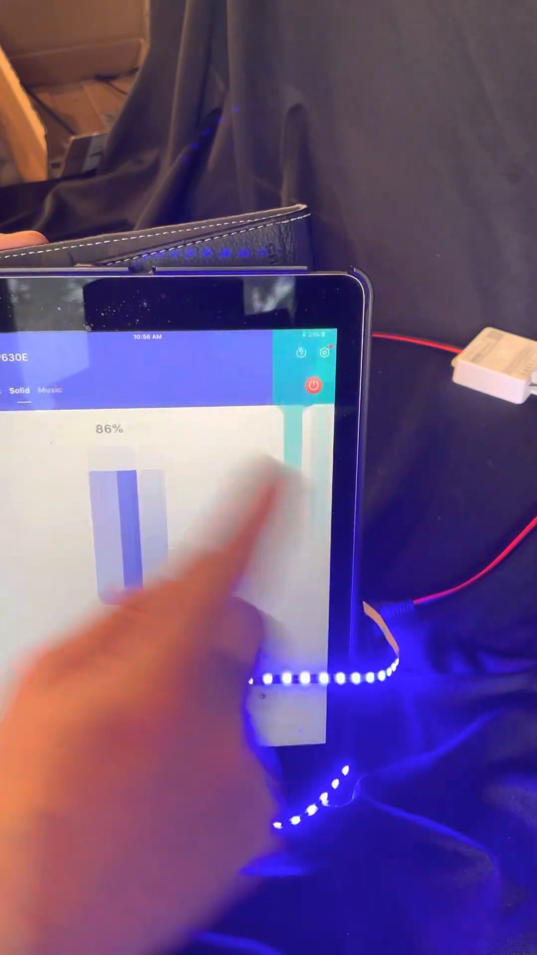
- Briefly view the Music page, then power off the single-colour controller
left_click(51, 390)
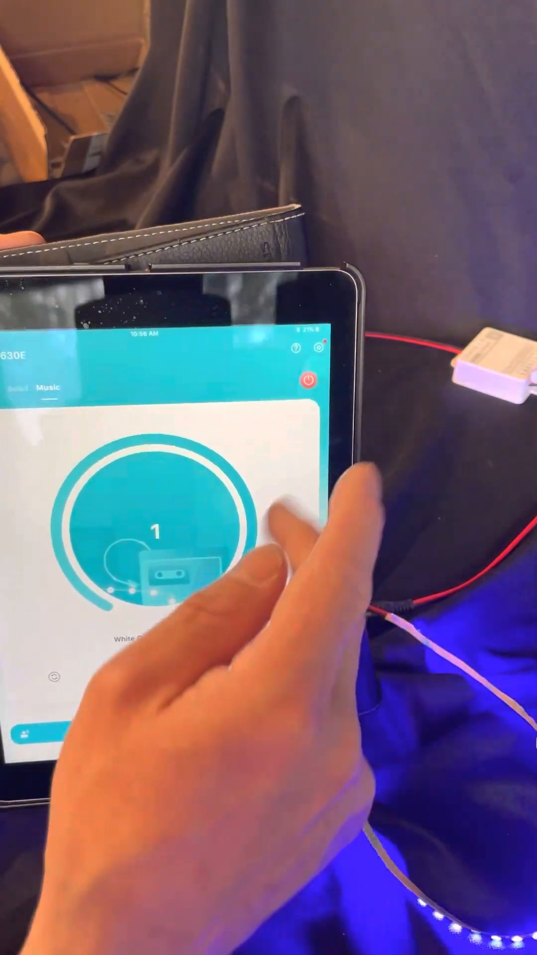
left_click(310, 380)
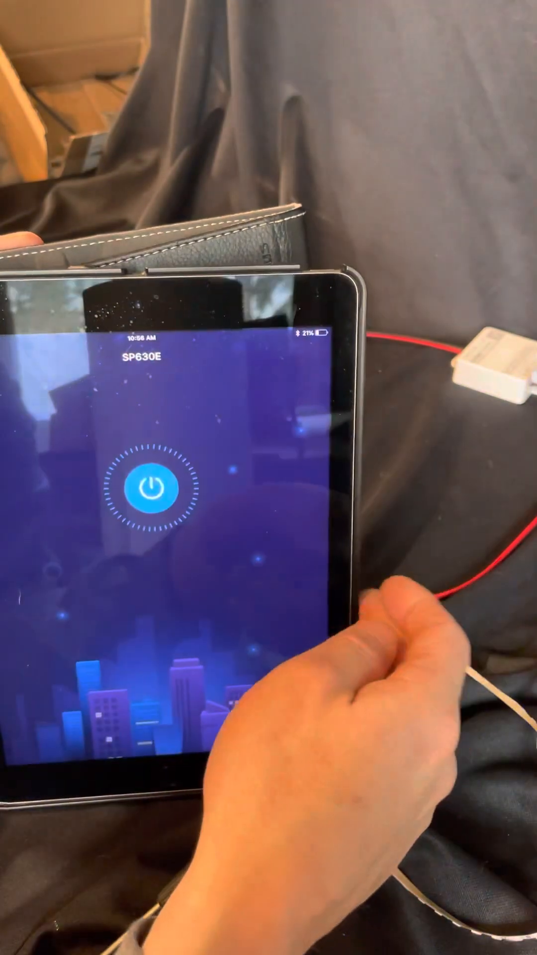